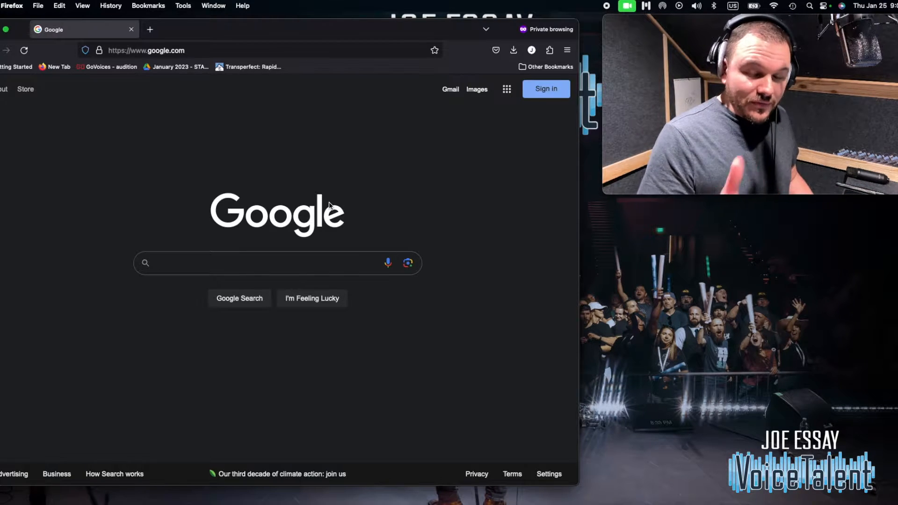
Google 'audacity' and open the audacityteam.org site
click(258, 263)
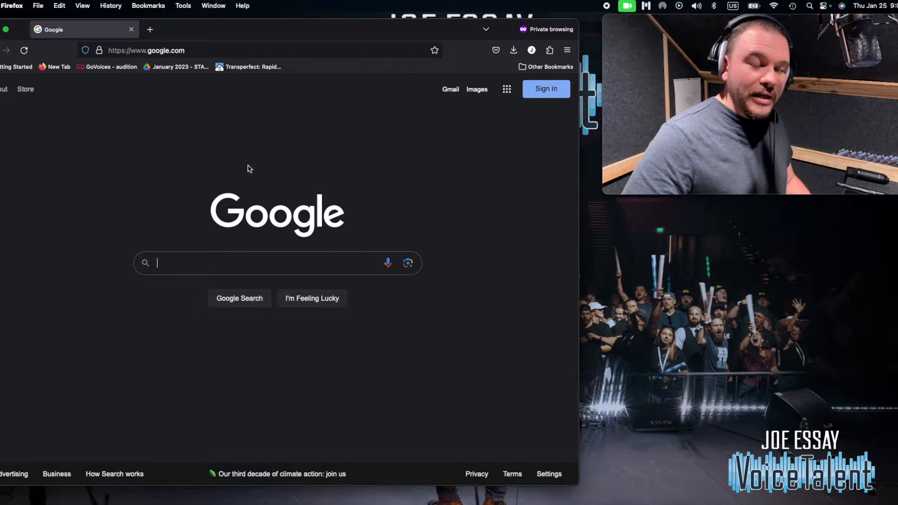
click(264, 263)
text(audacity)
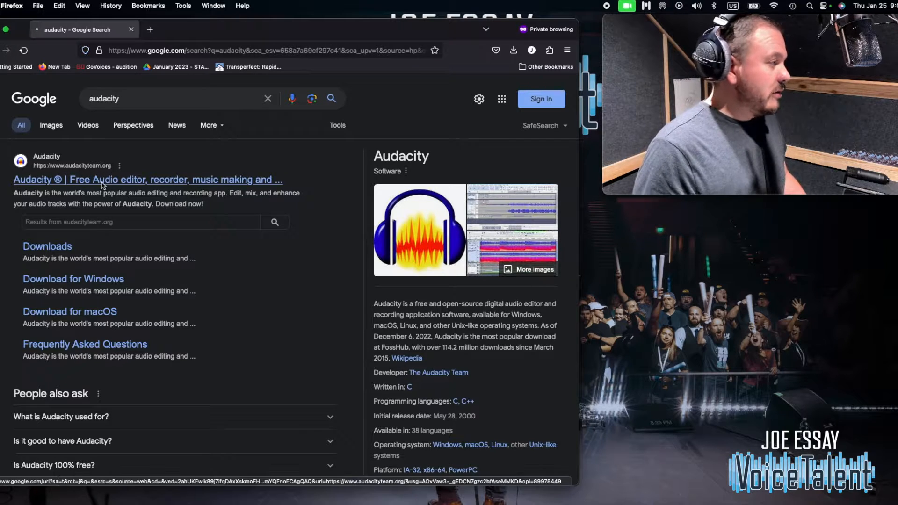
click(148, 179)
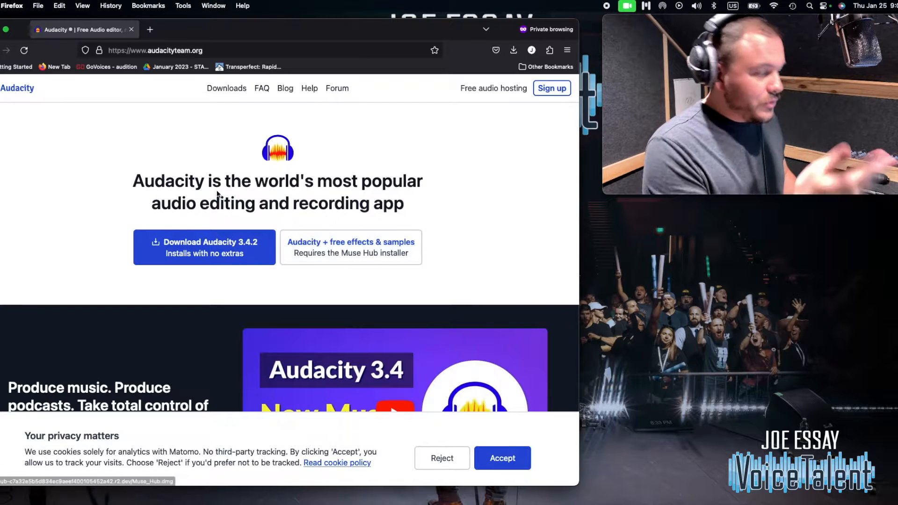
Enter 'muse' in Firefox's address bar to reach musehub.com
click(155, 51)
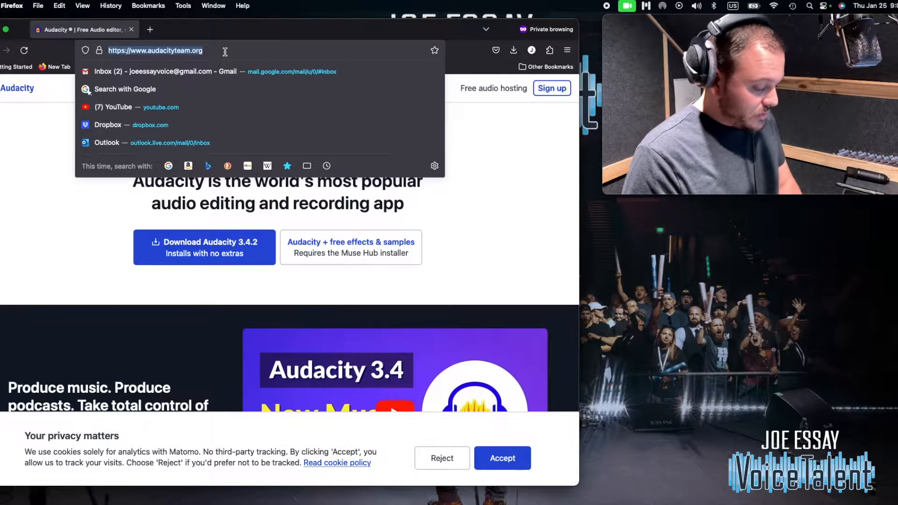
text(musehub.co)
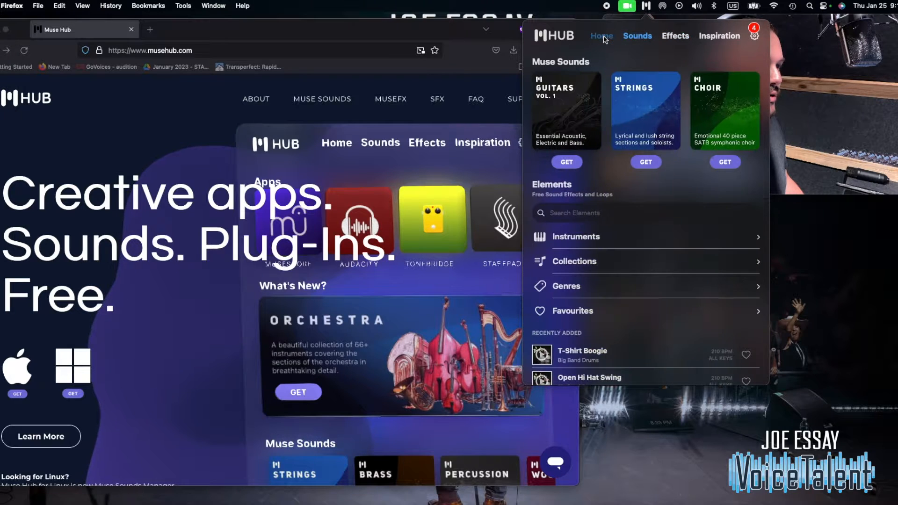
Browse Muse Hub's Home and Effects pages to find the installed De-Ess effect
click(600, 35)
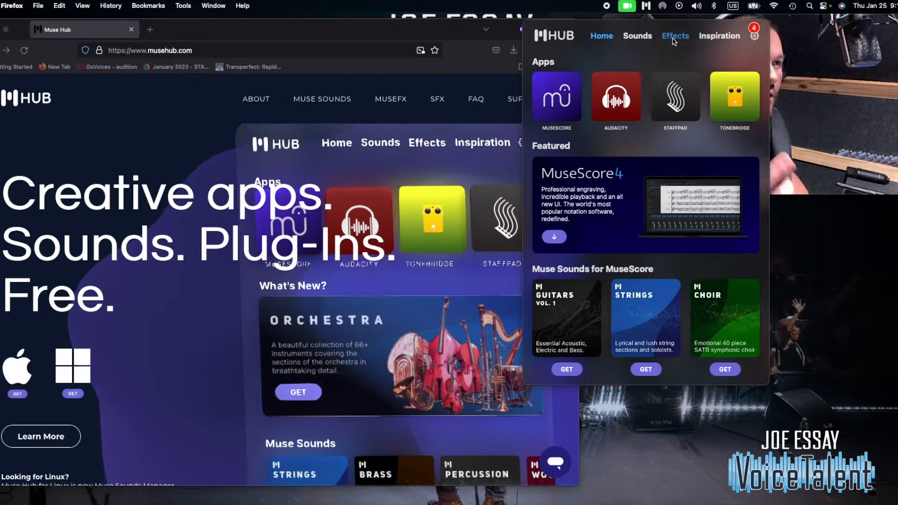
click(675, 36)
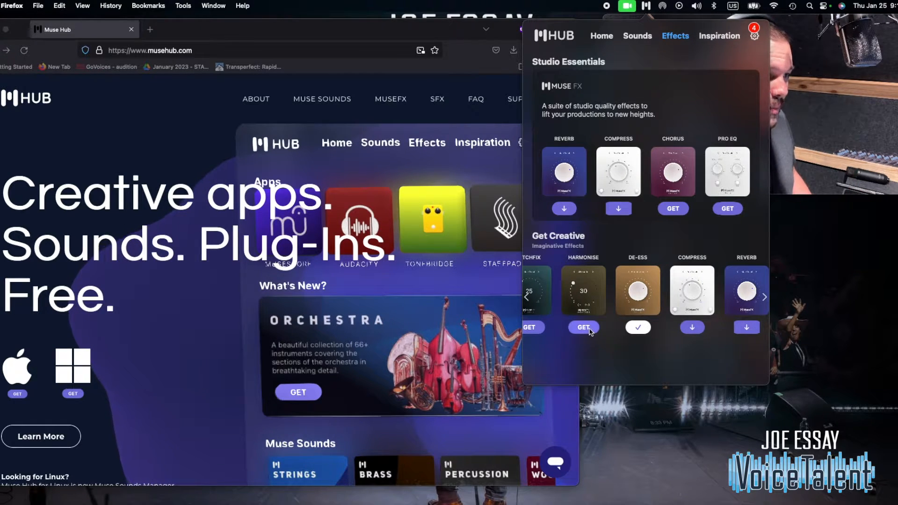
click(583, 327)
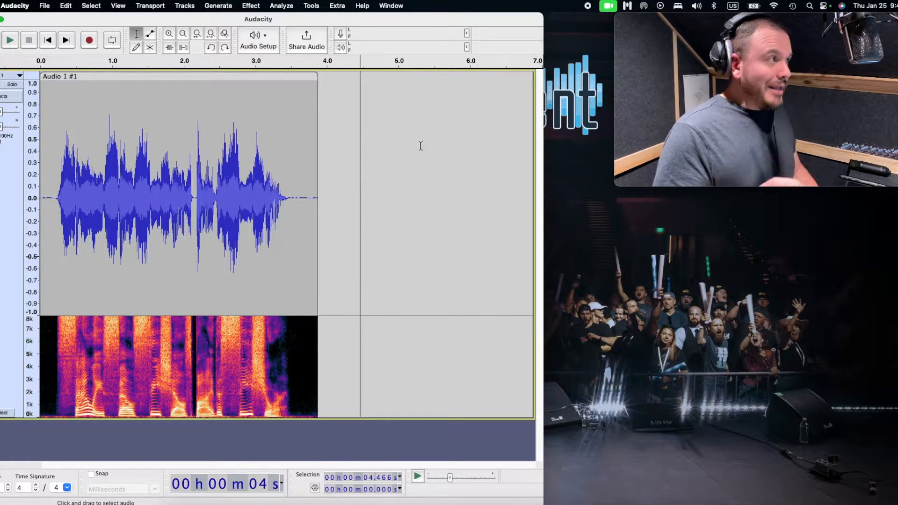
Open Audacity's Effect menu and pick De-Esser from the de-essing options
click(251, 5)
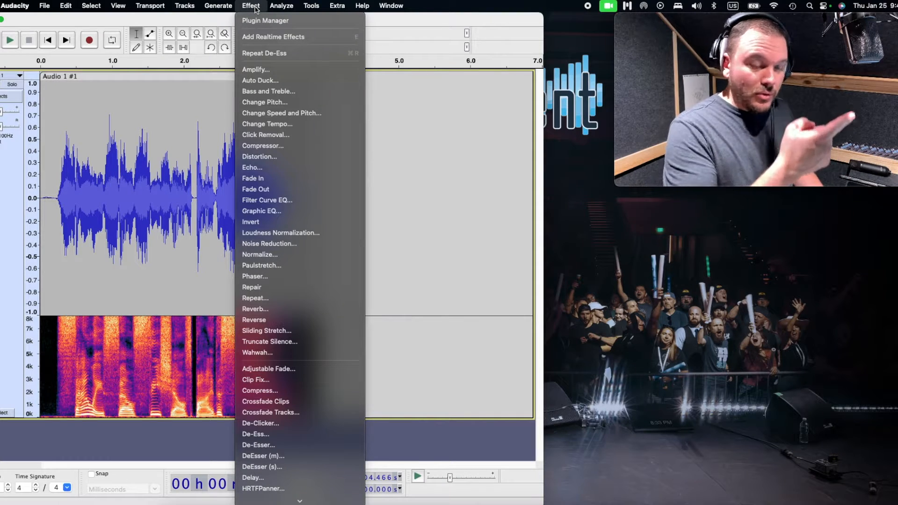
mouse_move(283, 434)
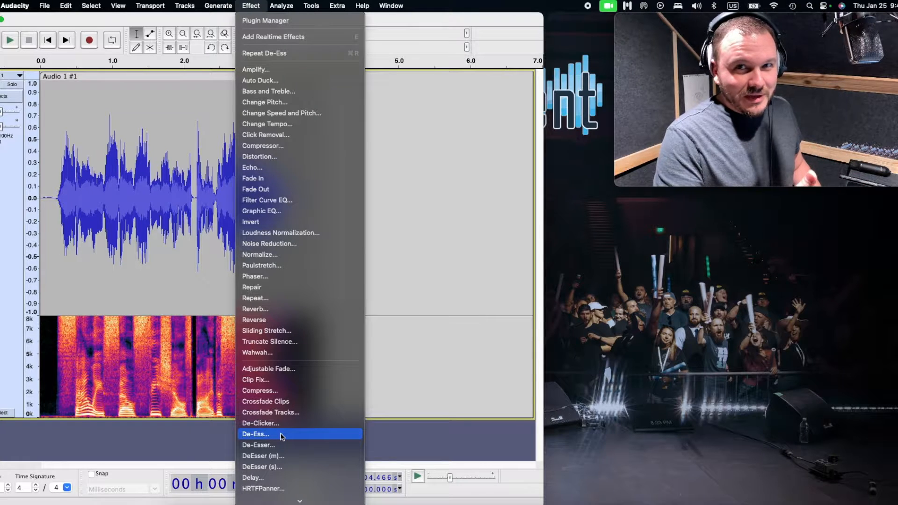
mouse_move(280, 445)
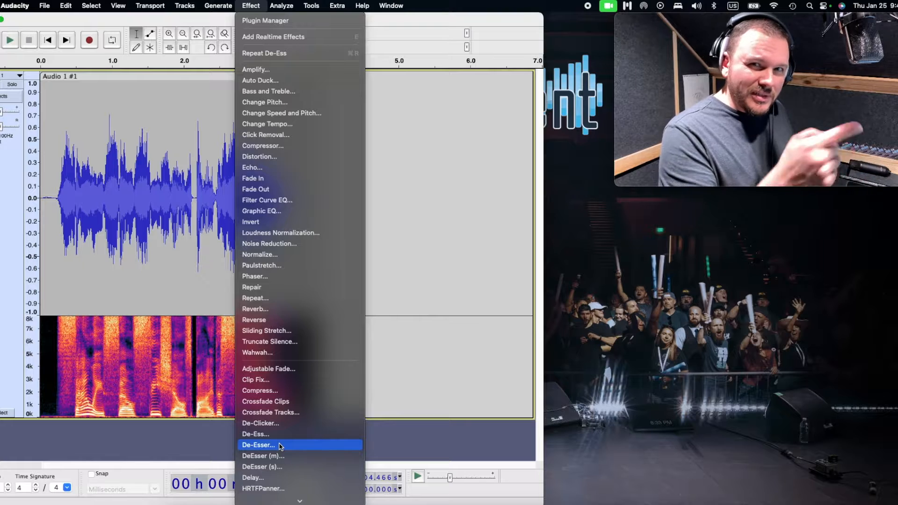
click(259, 445)
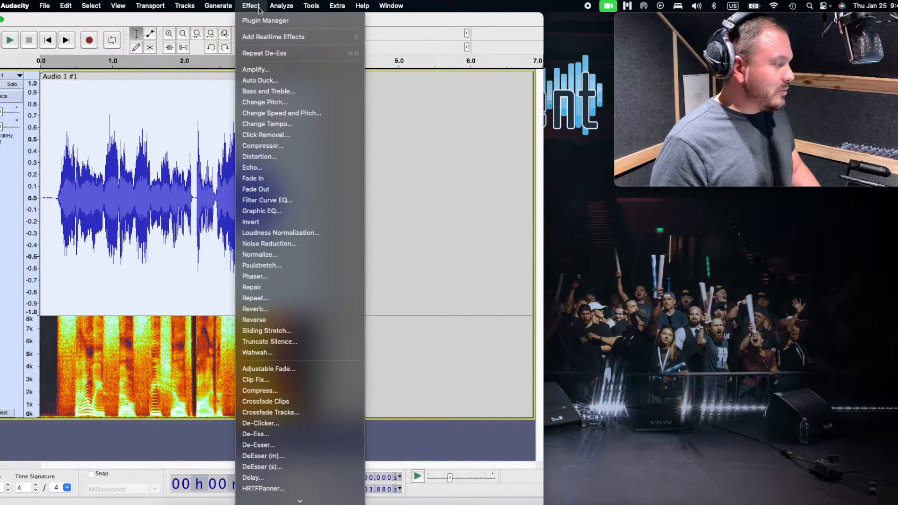
Inspect the De-Esser threshold and frequency settings, then close it without applying
click(258, 445)
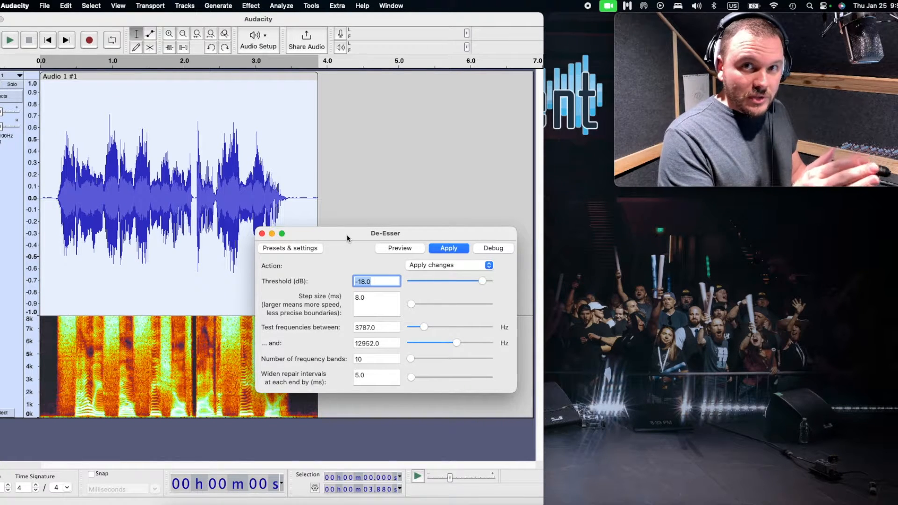
drag(346, 239, 318, 233)
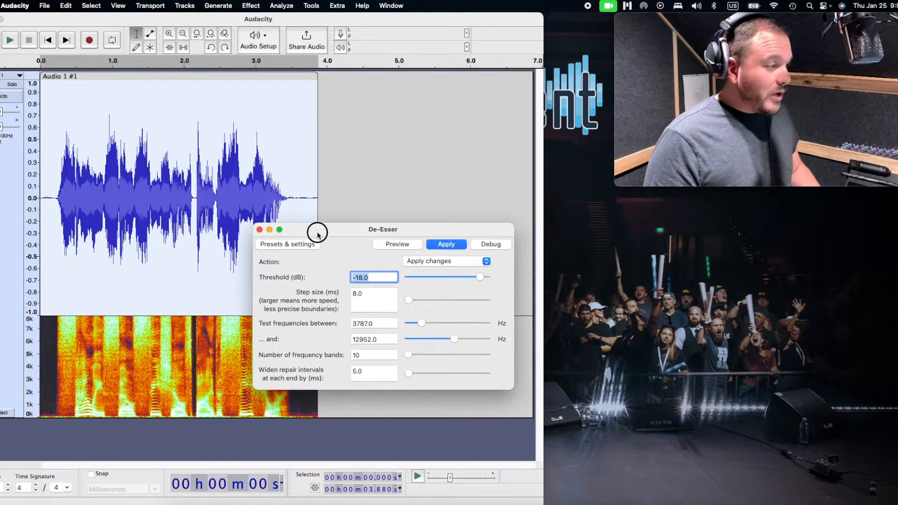
mouse_move(344, 237)
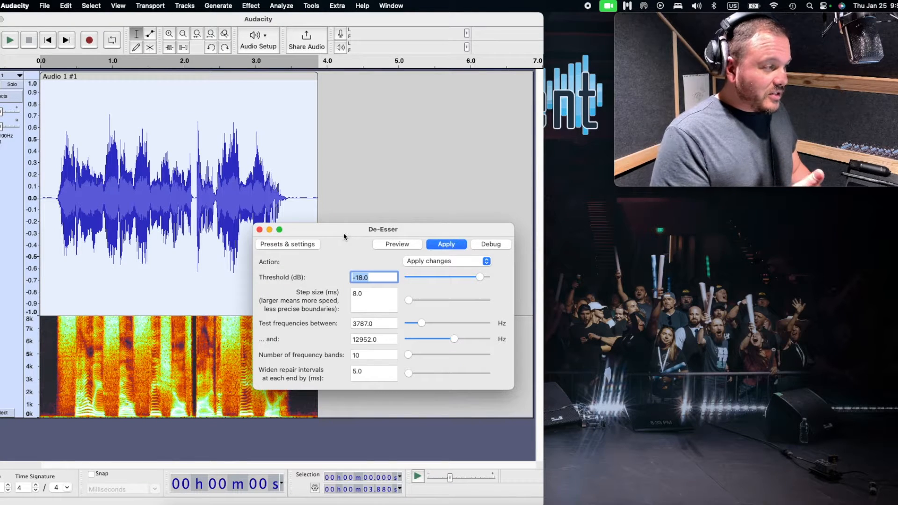
drag(344, 229, 330, 227)
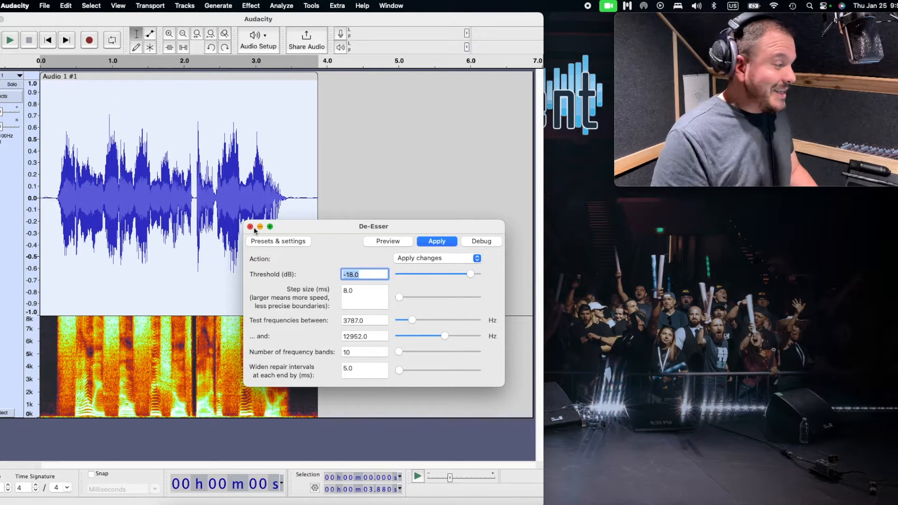
click(436, 240)
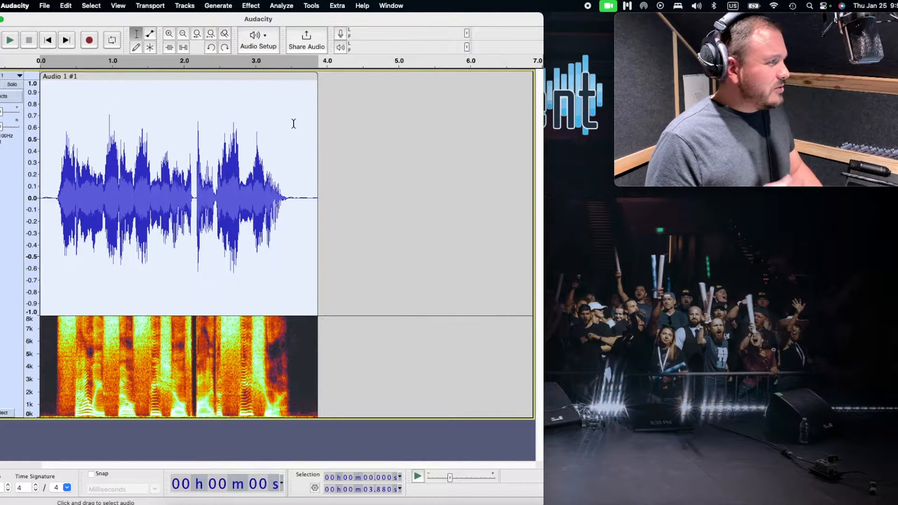
Open MuseFX De-Ess, move its window aside, and cycle presets back to Sibilance
click(251, 6)
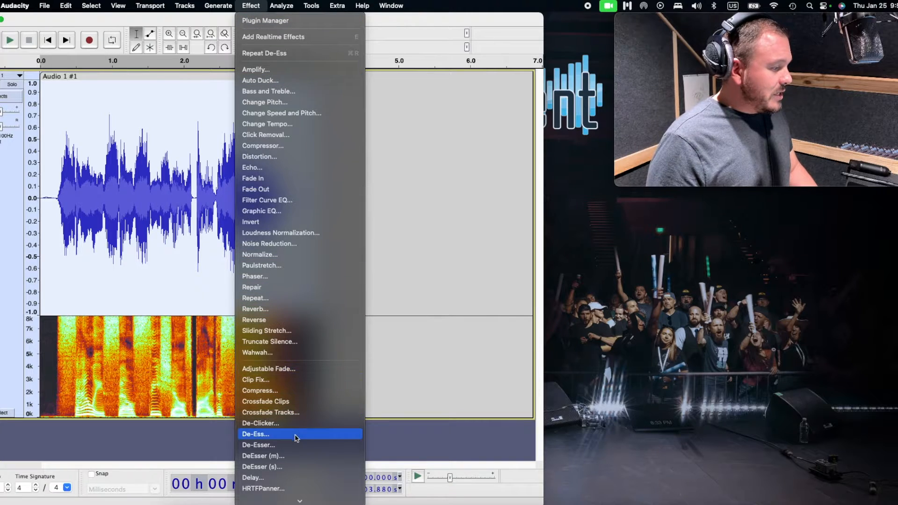
click(255, 434)
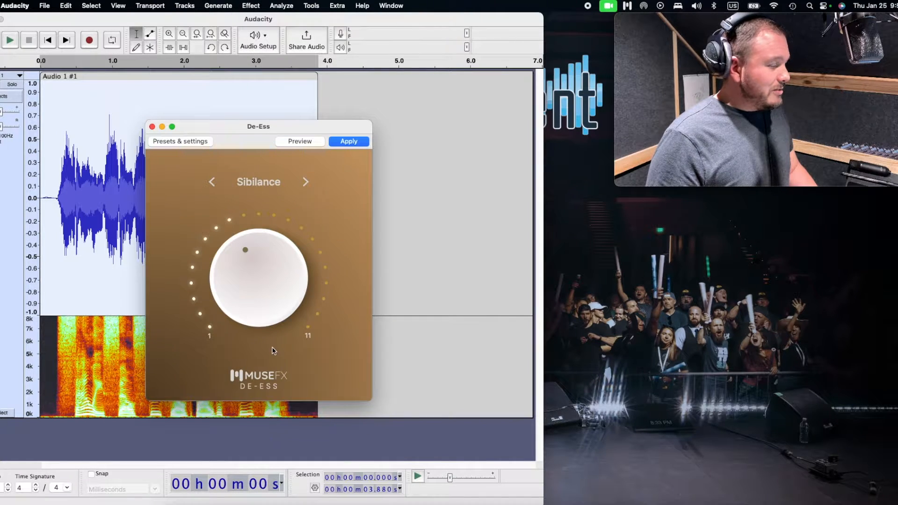
drag(259, 125, 480, 155)
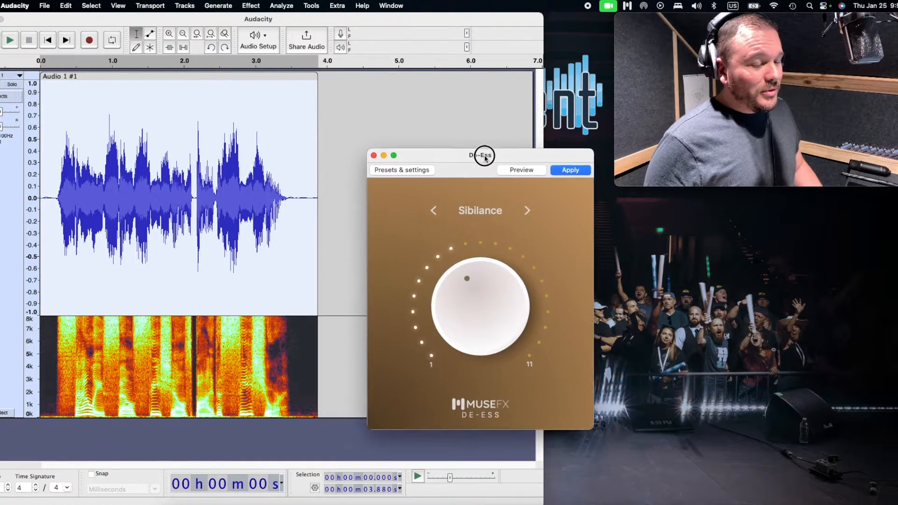
drag(483, 156, 492, 171)
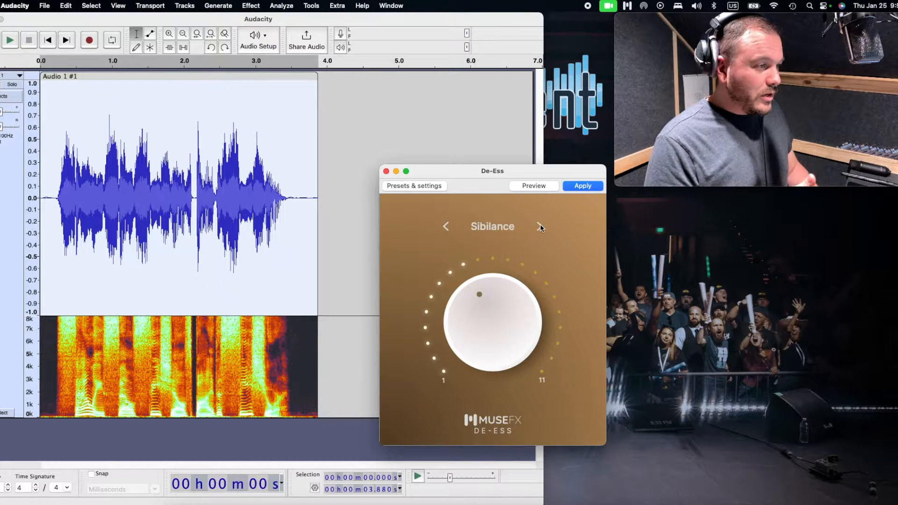
click(538, 226)
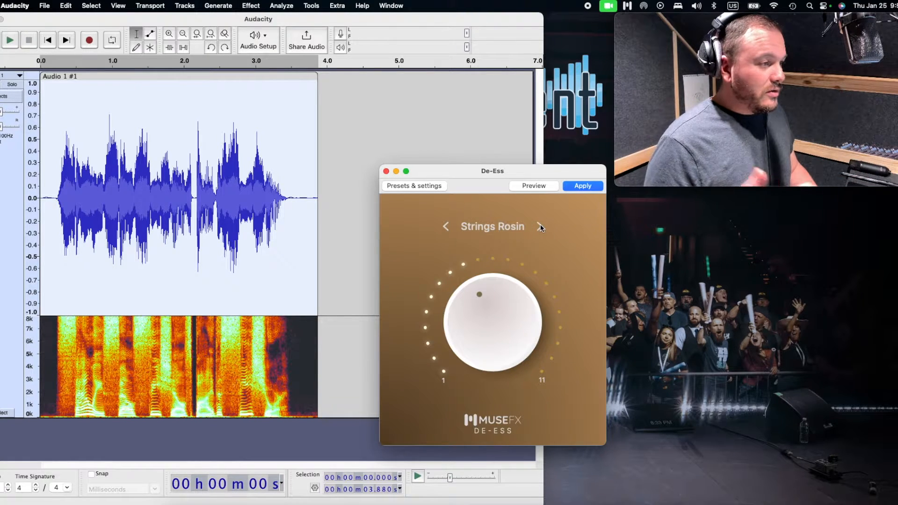
click(538, 226)
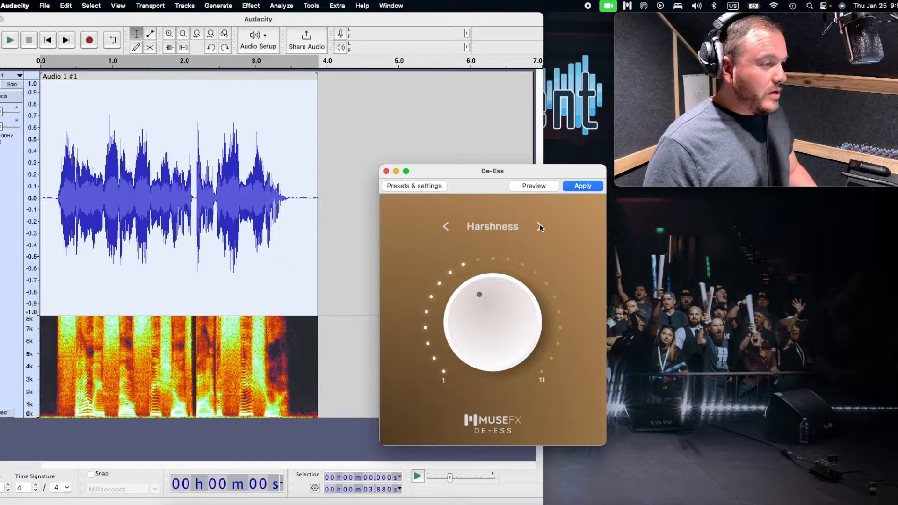
click(538, 226)
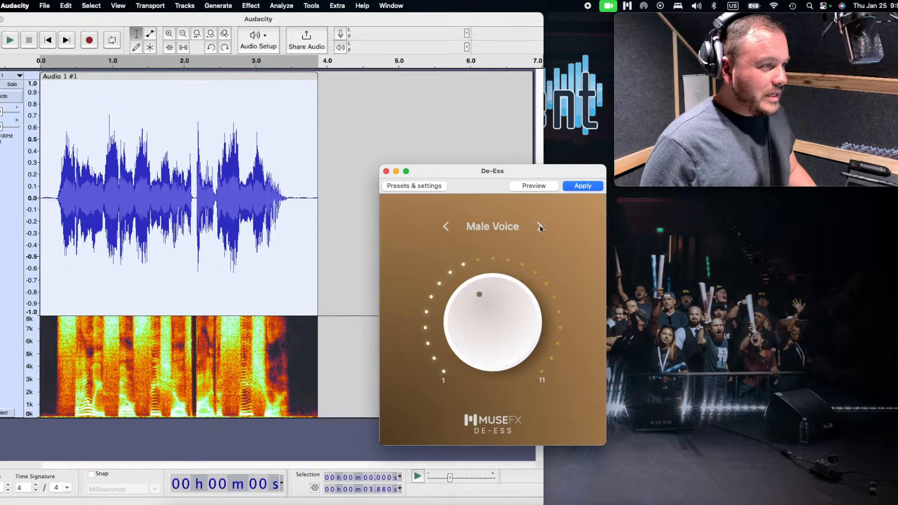
click(538, 226)
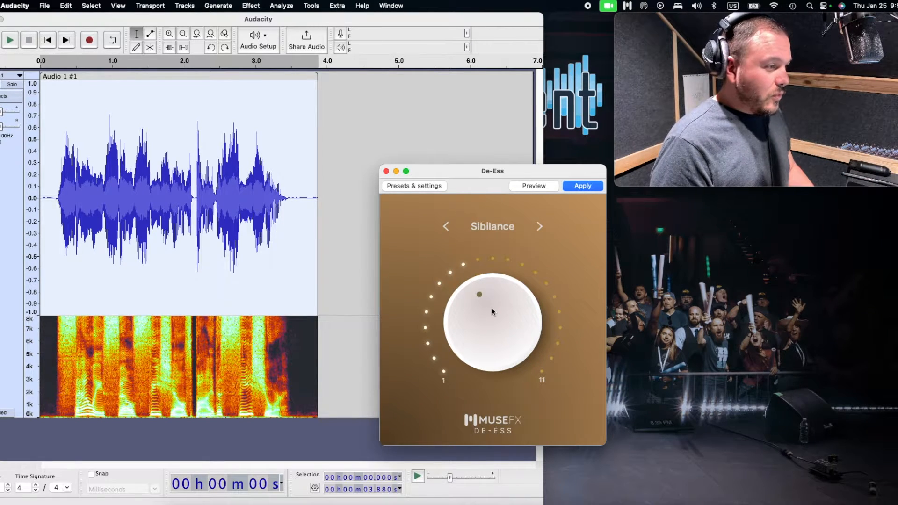
Turn the Sibilance knob up high, near 11, and apply it to the recording
drag(480, 294, 523, 325)
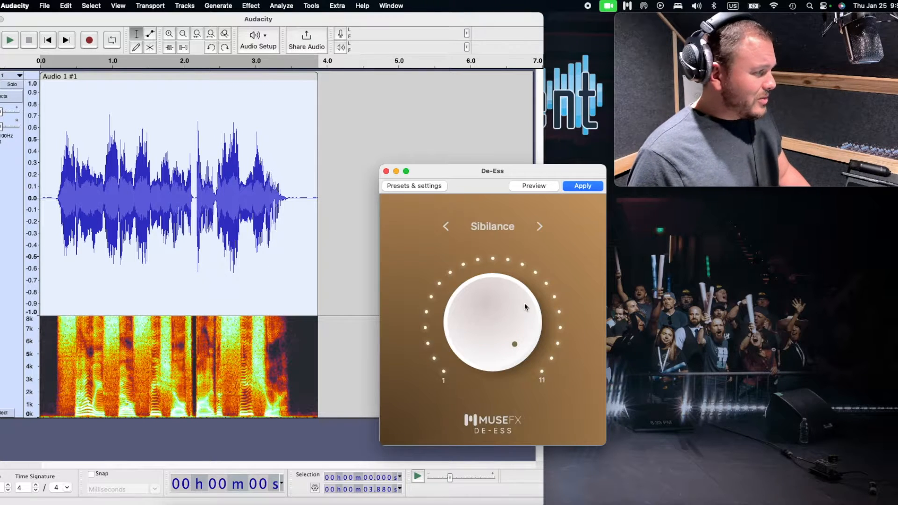
click(582, 186)
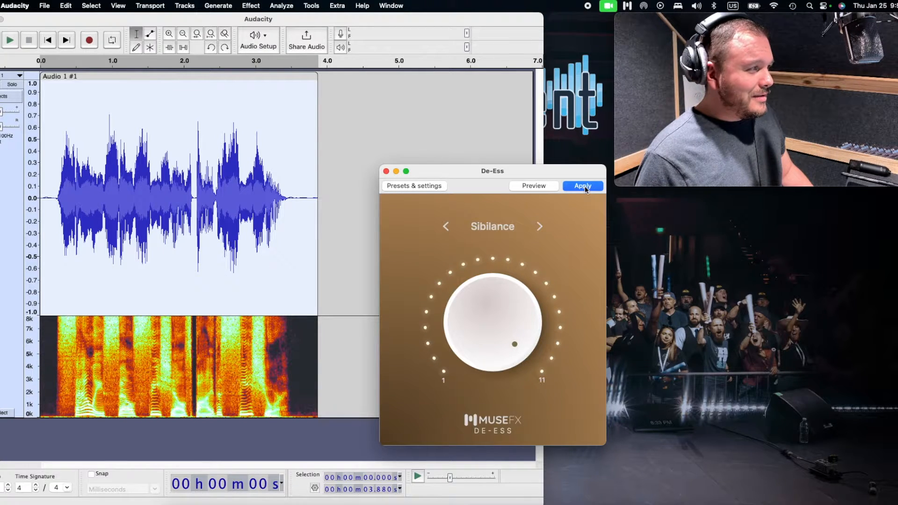
click(582, 185)
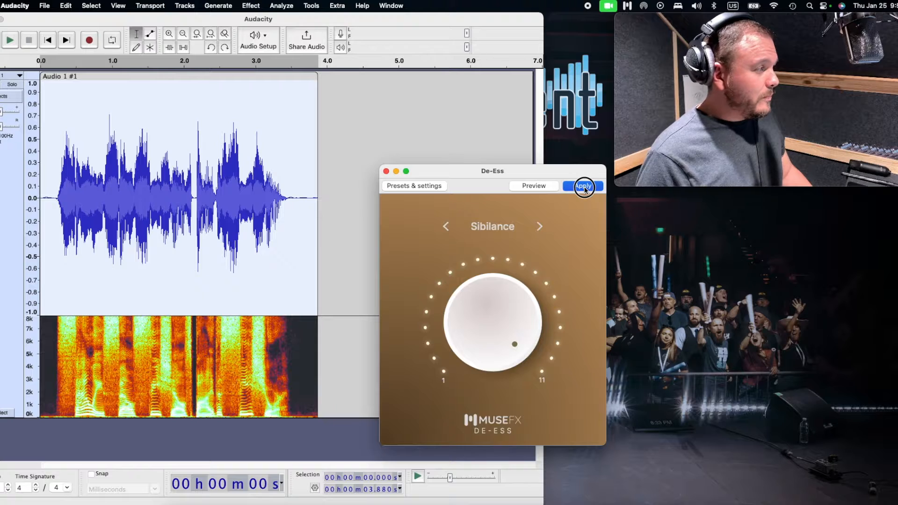
click(583, 186)
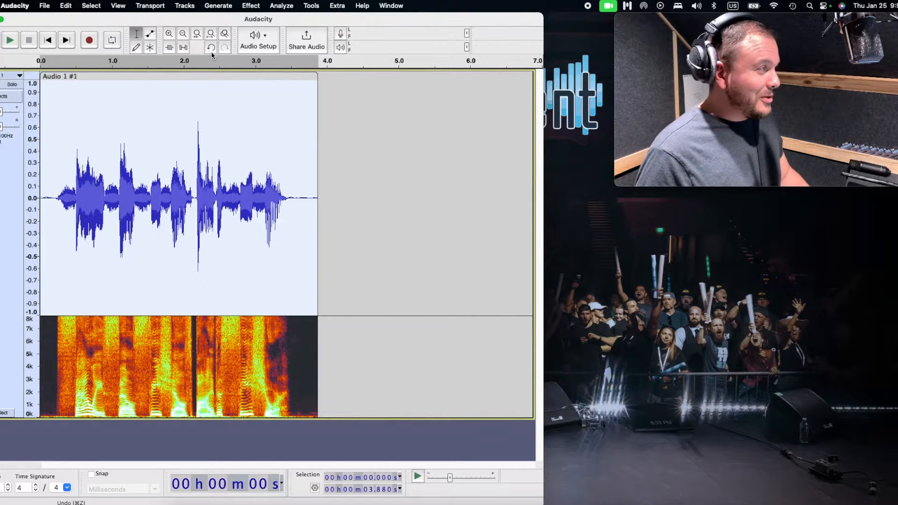
Undo the heavy De-Ess so the original waveform returns
click(211, 46)
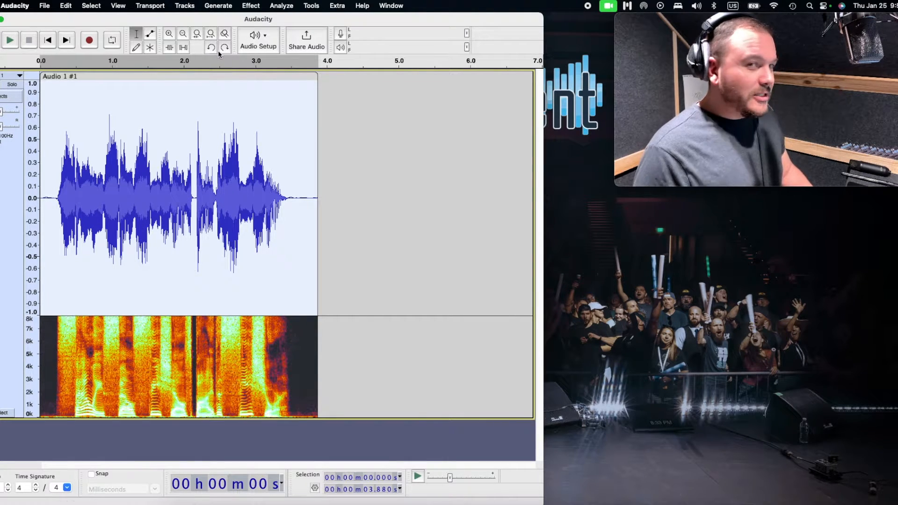
mouse_move(217, 57)
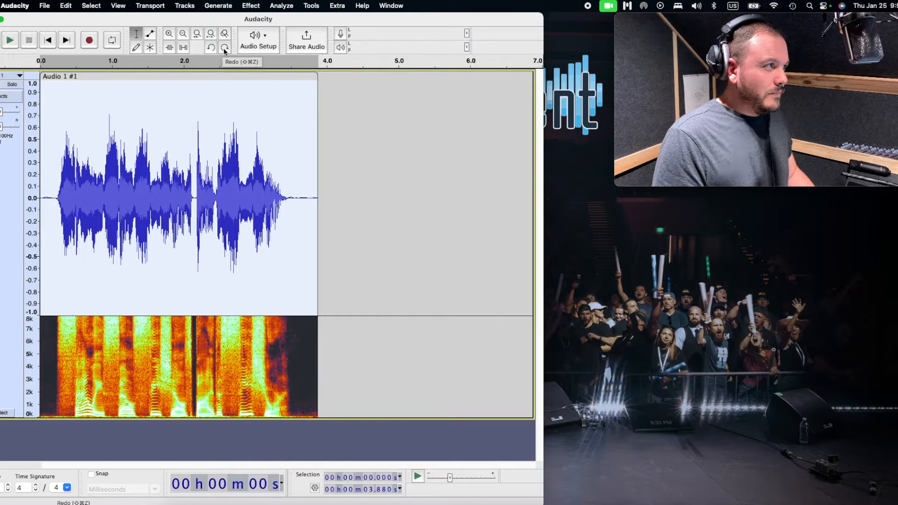
click(10, 40)
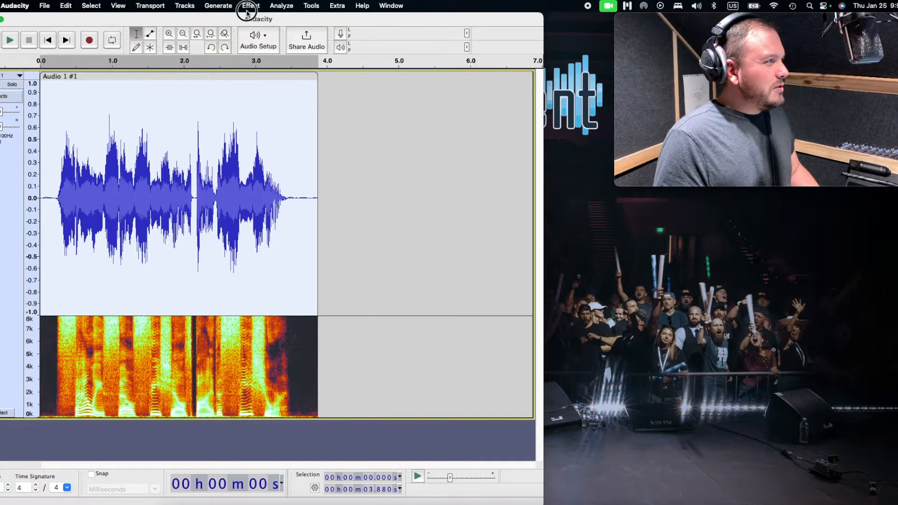
Apply De-Ess with a mid-range Sibilance setting, then toggle undo to compare
click(249, 6)
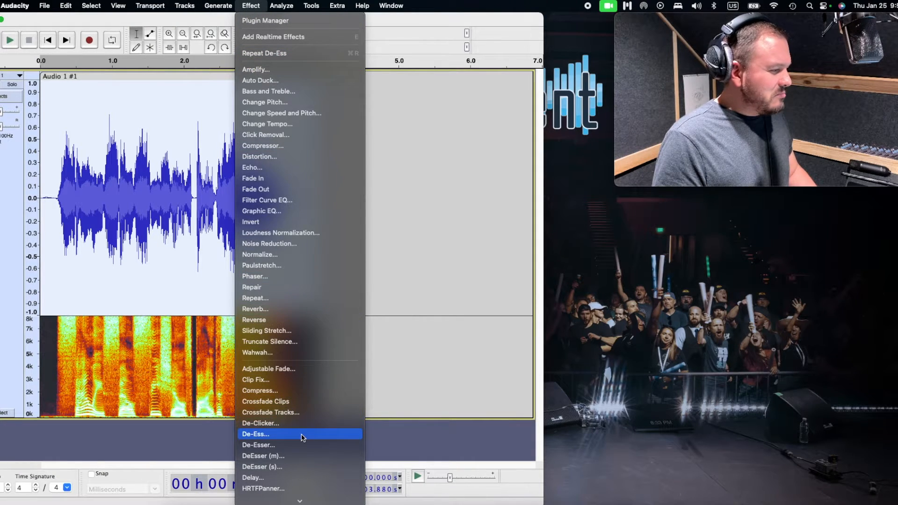
click(255, 434)
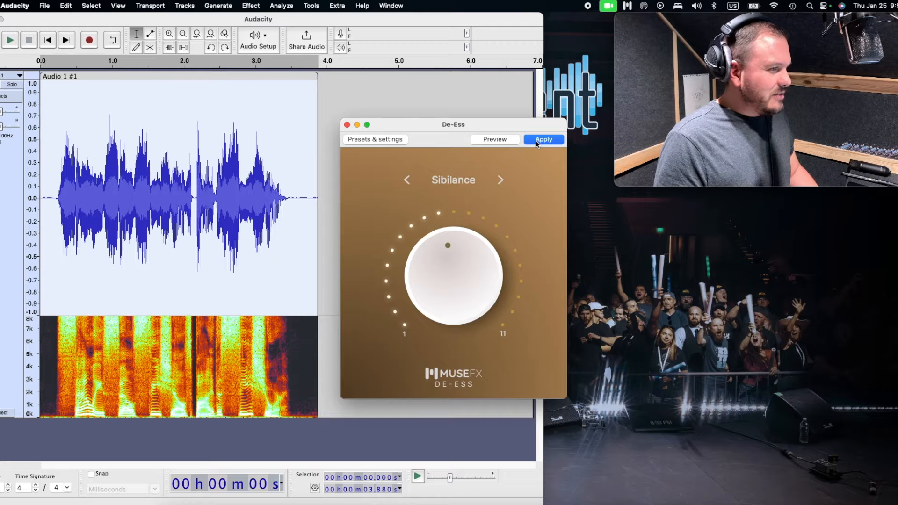
click(542, 139)
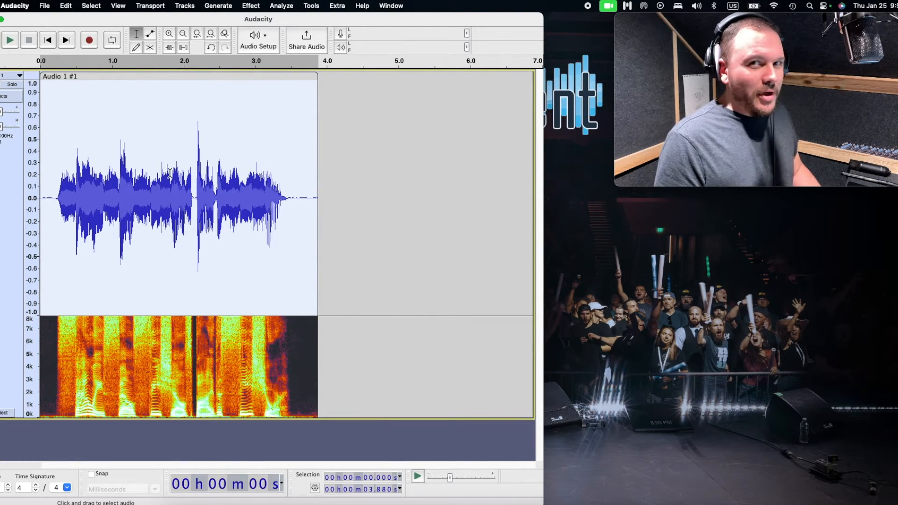
drag(74, 194, 66, 194)
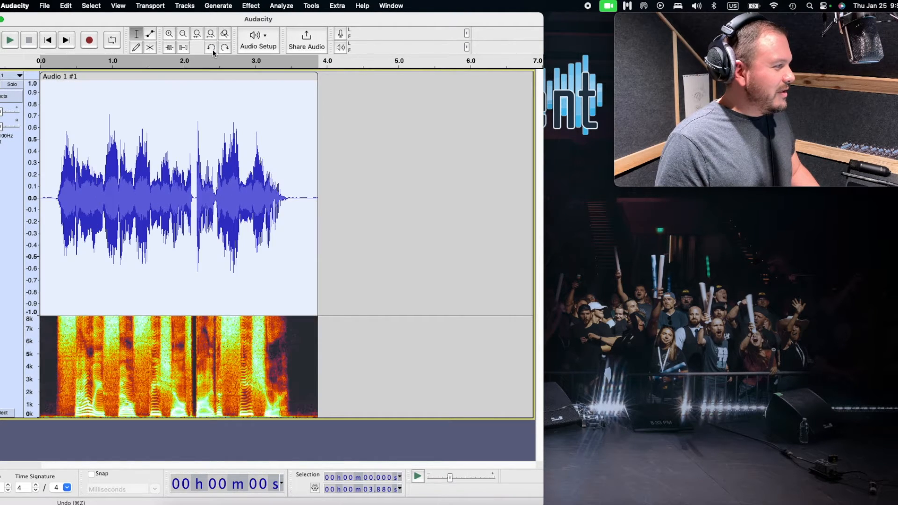
click(212, 48)
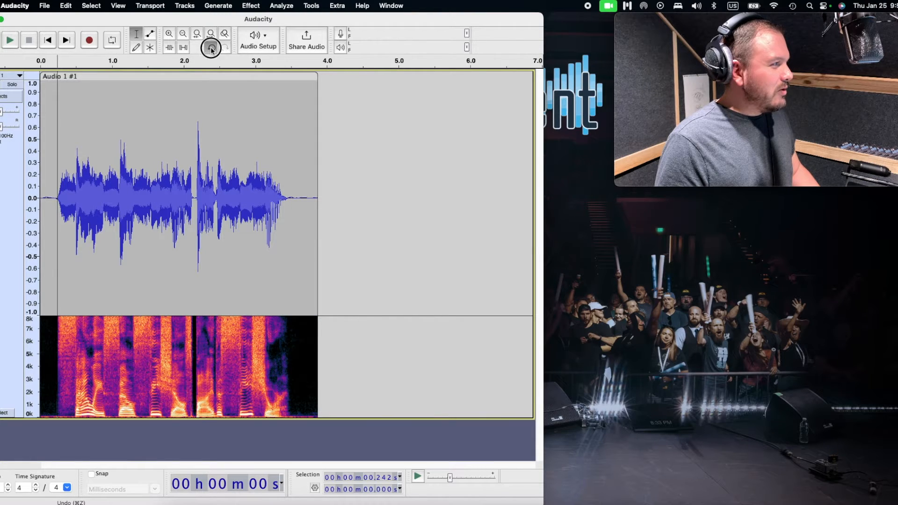